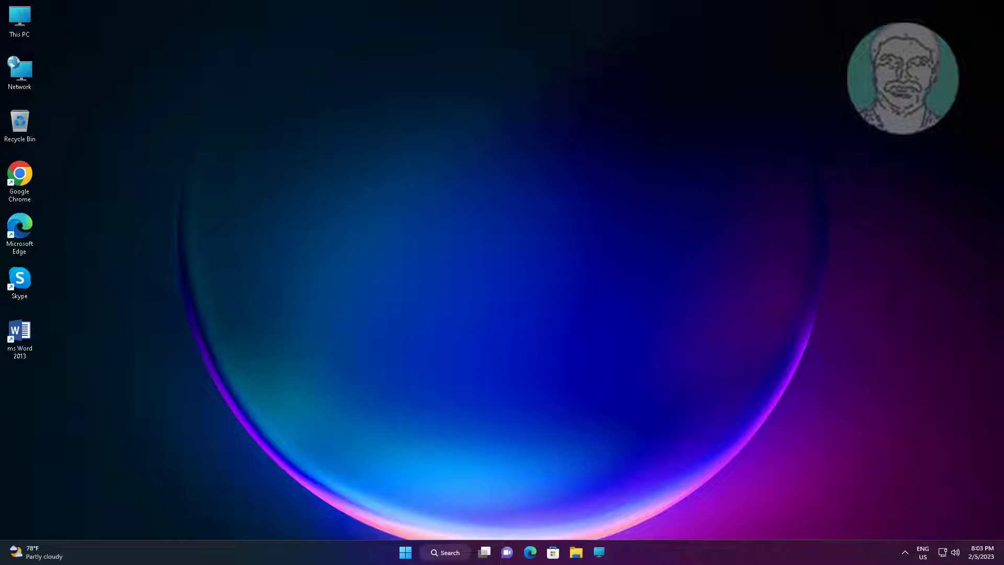
{"action": "mouse_move", "coordinate": [446, 552]}
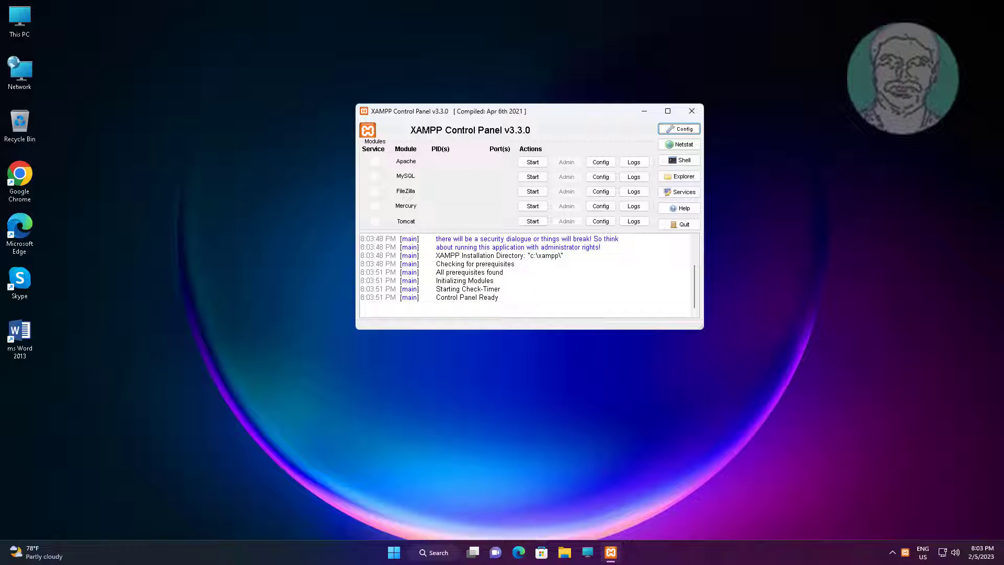
{"action": "mouse_move", "coordinate": [558, 158]}
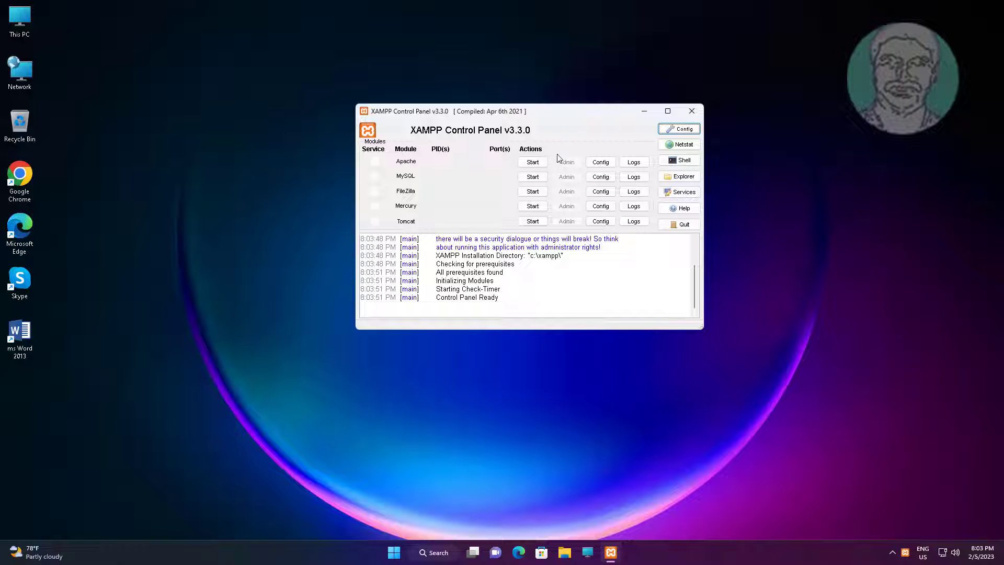
{"action": "mouse_move", "coordinate": [472, 179]}
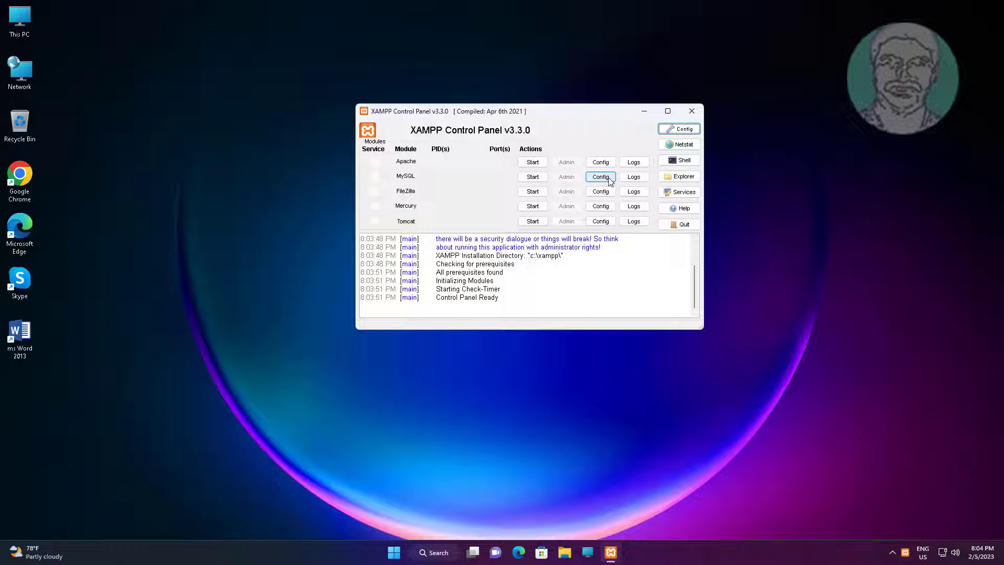
Step: Open my.ini from C:\xampp\mysql\bin in Notepad
{"action": "left_click", "coordinate": [599, 176]}
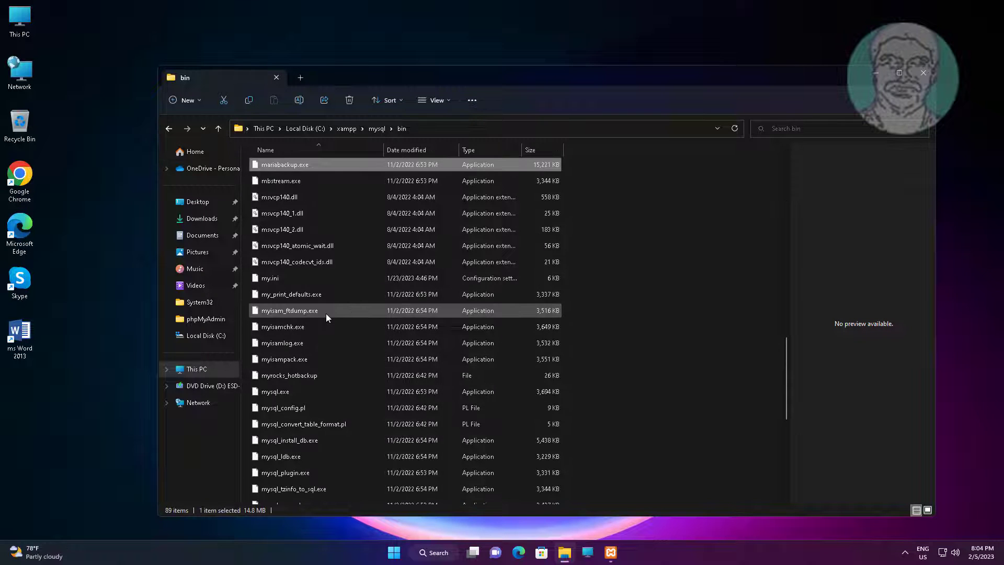
{"action": "left_click", "coordinate": [294, 278]}
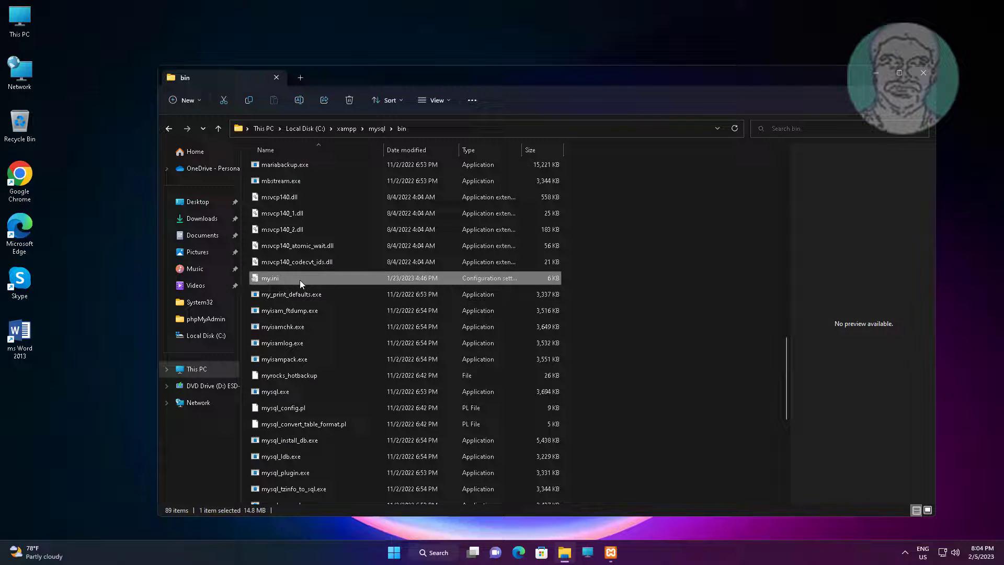
{"action": "right_click", "coordinate": [270, 278]}
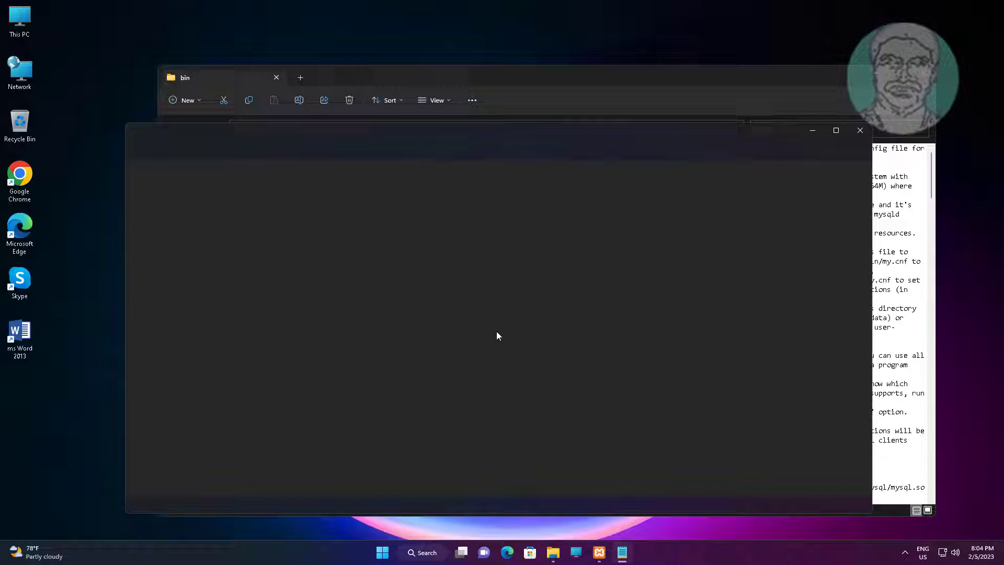
Step: Search my.ini for 'port' and change the client and server ports from 3306 to 4306
{"action": "left_click", "coordinate": [163, 150]}
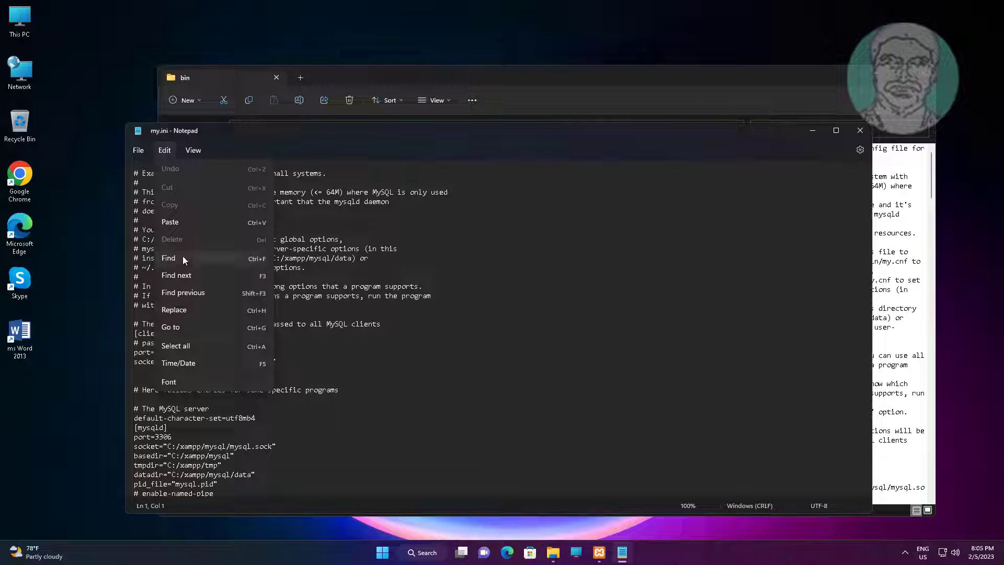
{"action": "left_click", "coordinate": [169, 258]}
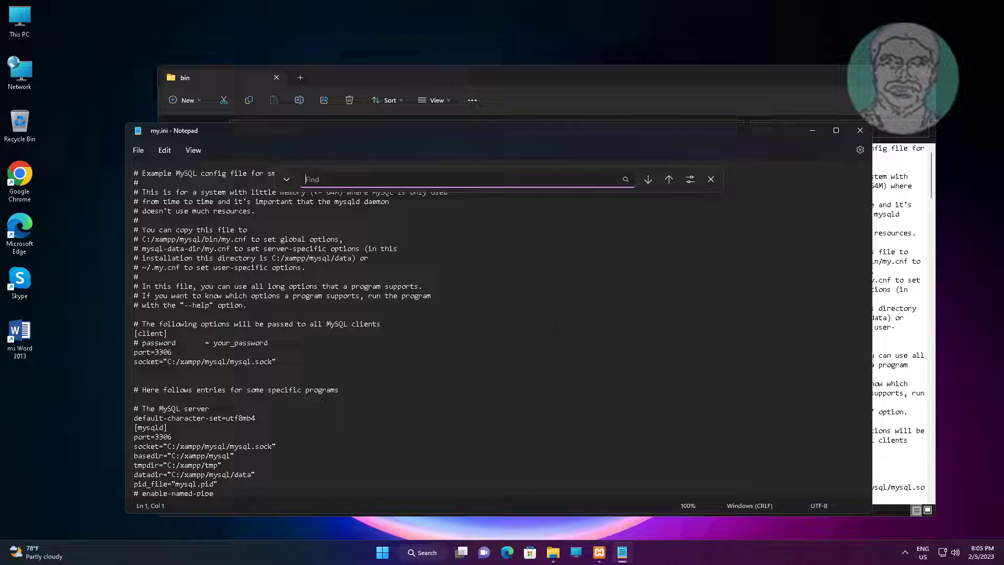
{"action": "type", "text": "port"}
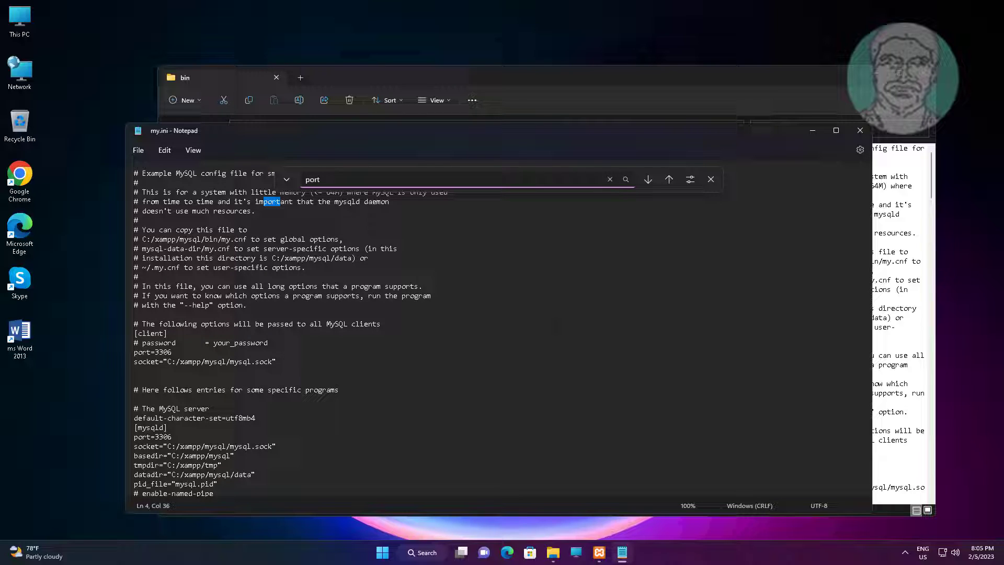
{"action": "left_click", "coordinate": [648, 179]}
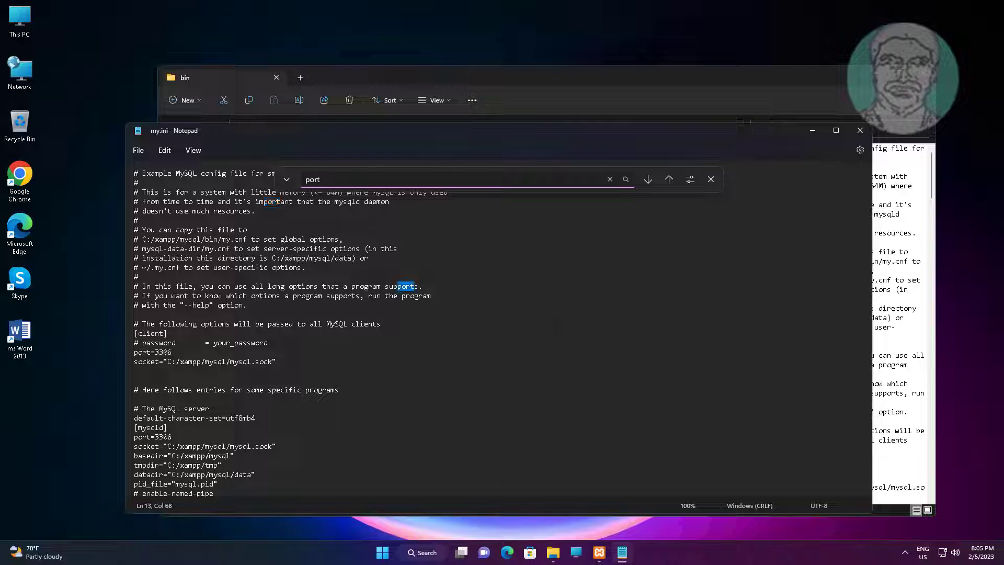
{"action": "left_click", "coordinate": [647, 180]}
{"action": "type", "text": "4"}
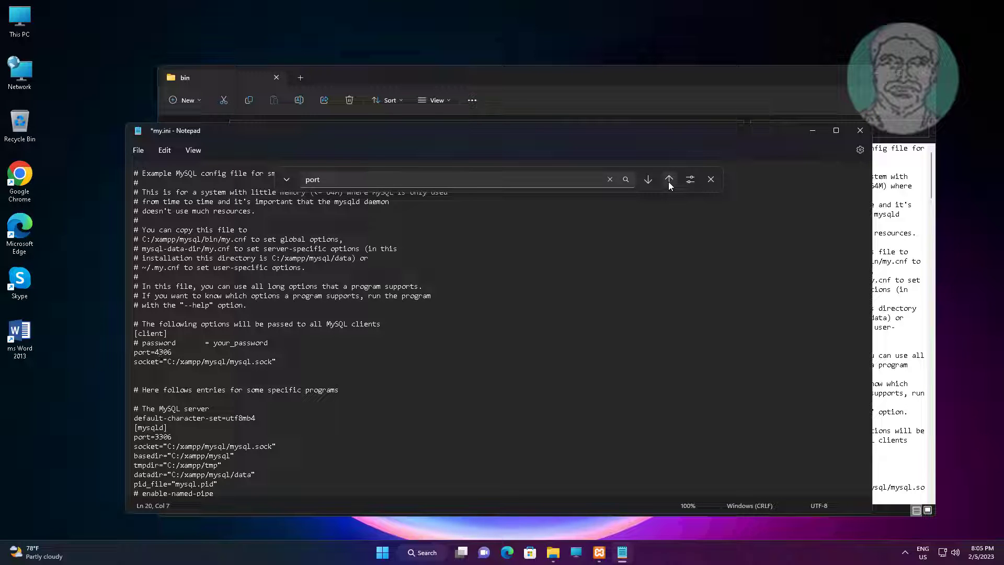
{"action": "left_click", "coordinate": [648, 180]}
{"action": "type", "text": "4"}
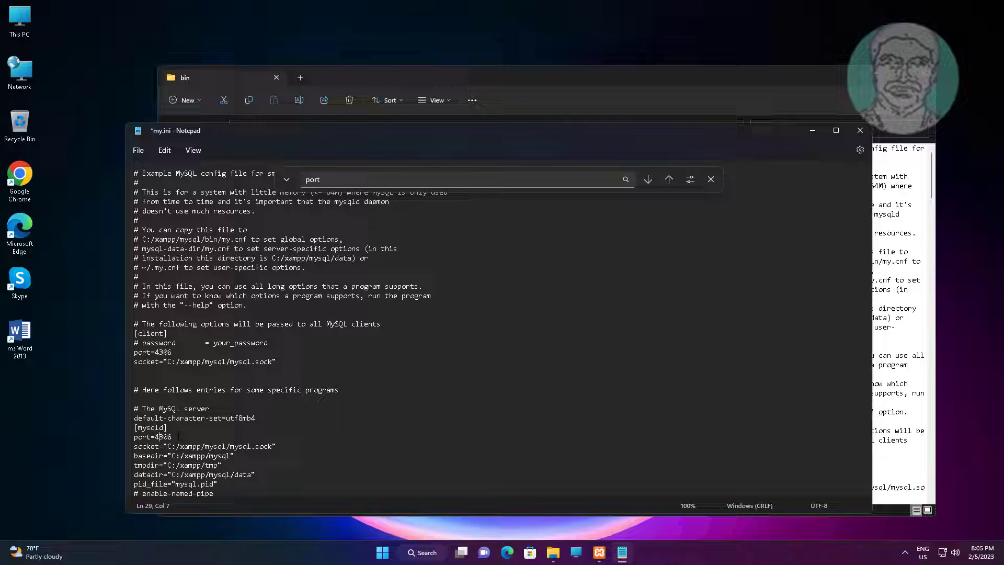
Step: Check the remaining 'port' matches in my.ini, then close Notepad
{"action": "left_click", "coordinate": [648, 179]}
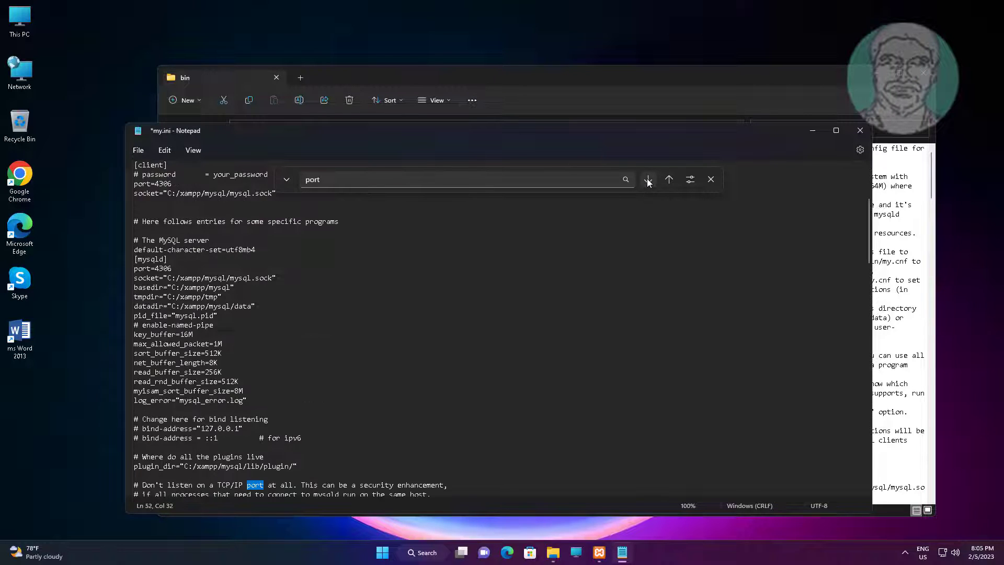
{"action": "left_click", "coordinate": [647, 179]}
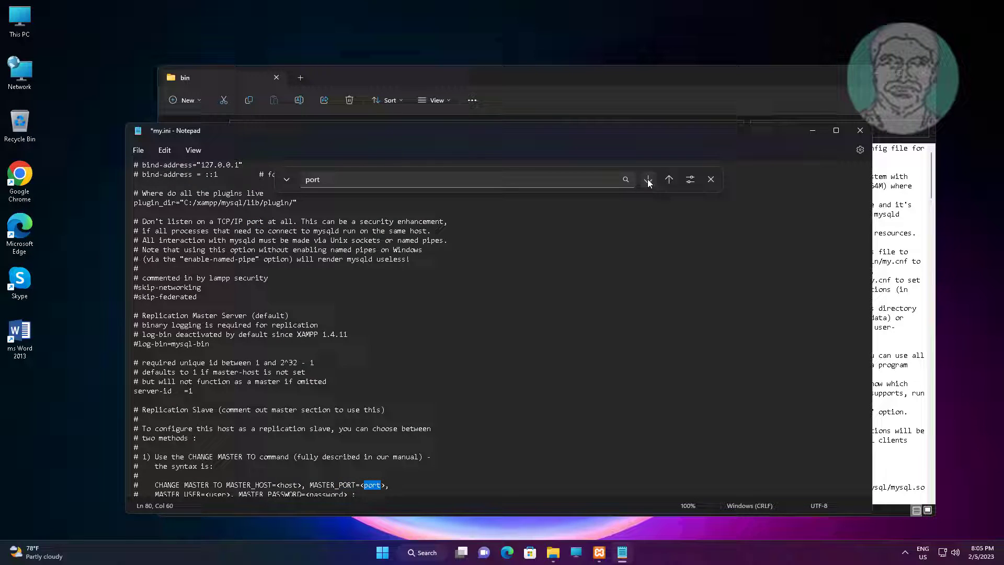
{"action": "left_click", "coordinate": [648, 180]}
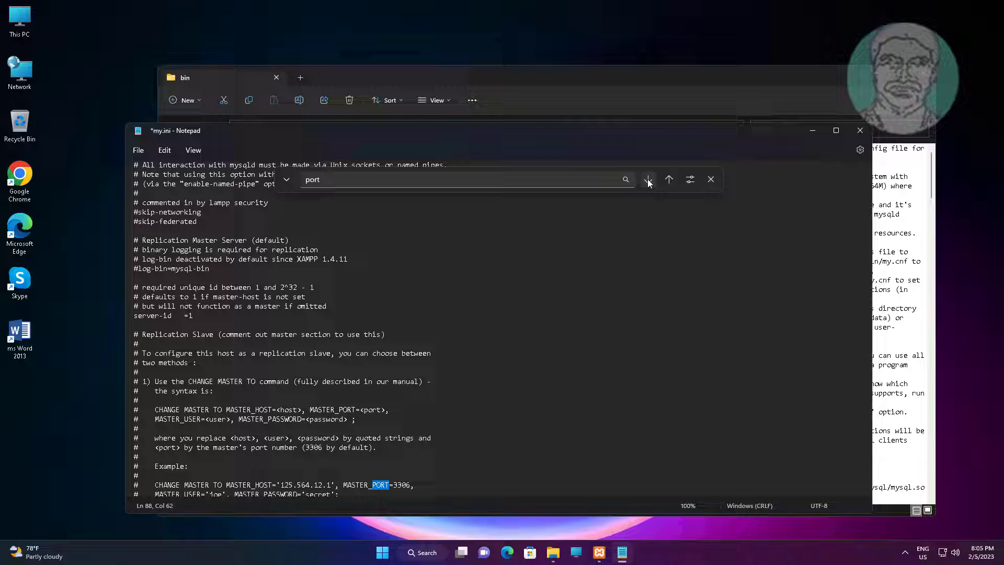
{"action": "left_click", "coordinate": [647, 180]}
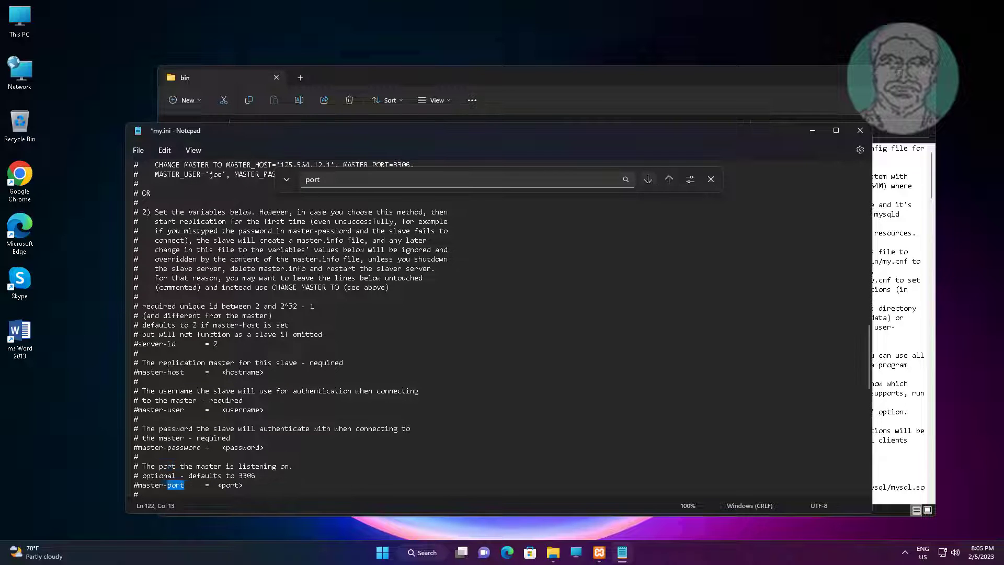
{"action": "left_click", "coordinate": [648, 180]}
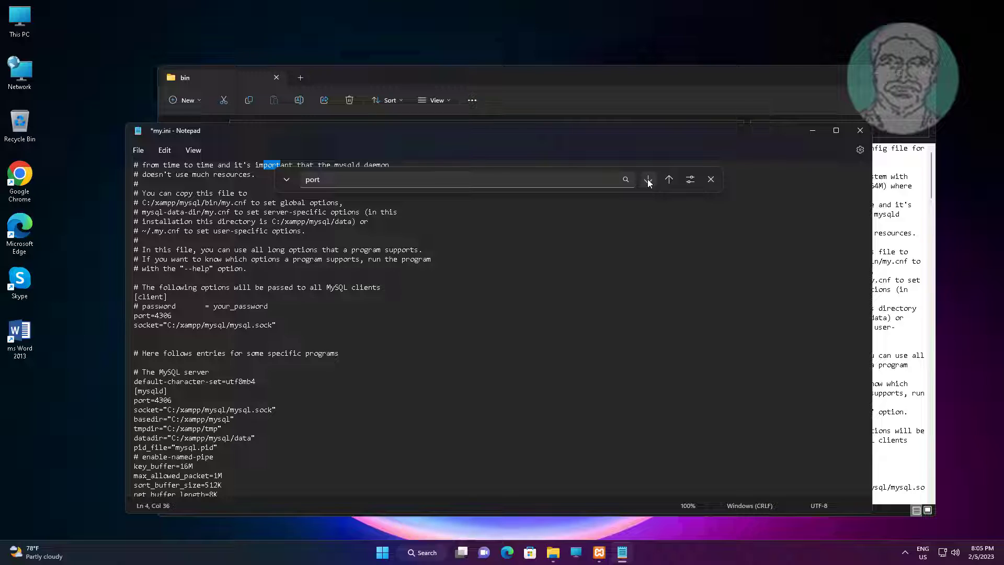
{"action": "left_click", "coordinate": [647, 180]}
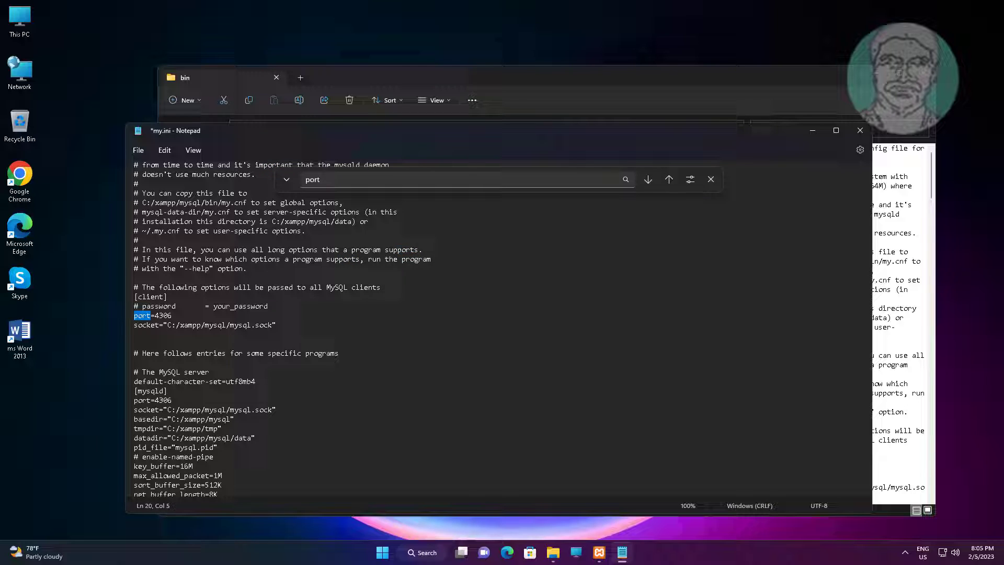
{"action": "left_click", "coordinate": [138, 150]}
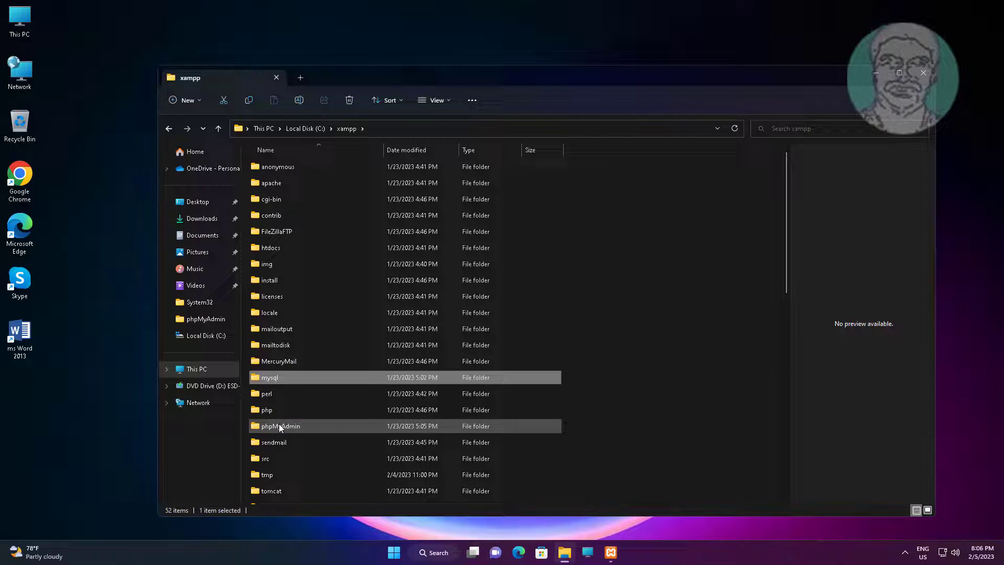
Step: Open config.inc.php from the xampp\phpMyAdmin folder in Notepad
{"action": "double_click", "coordinate": [280, 426]}
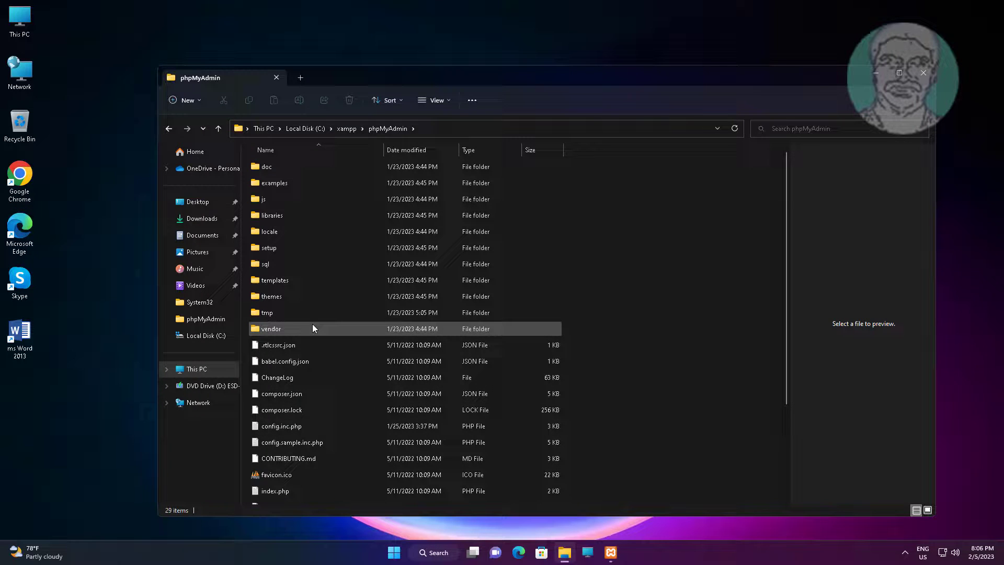
{"action": "scroll", "scroll_direction": "down", "scroll_amount": 3}
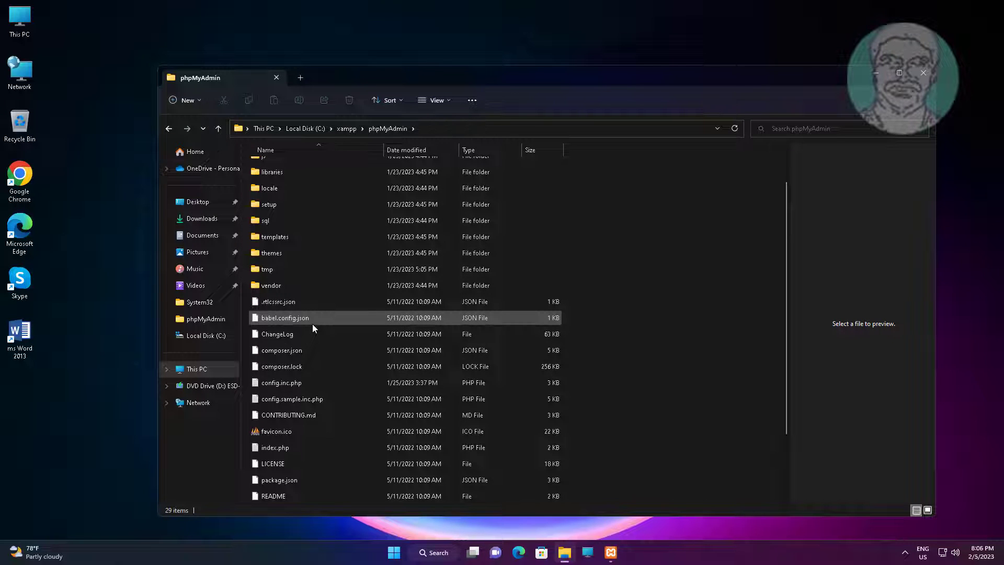
{"action": "mouse_move", "coordinate": [314, 329]}
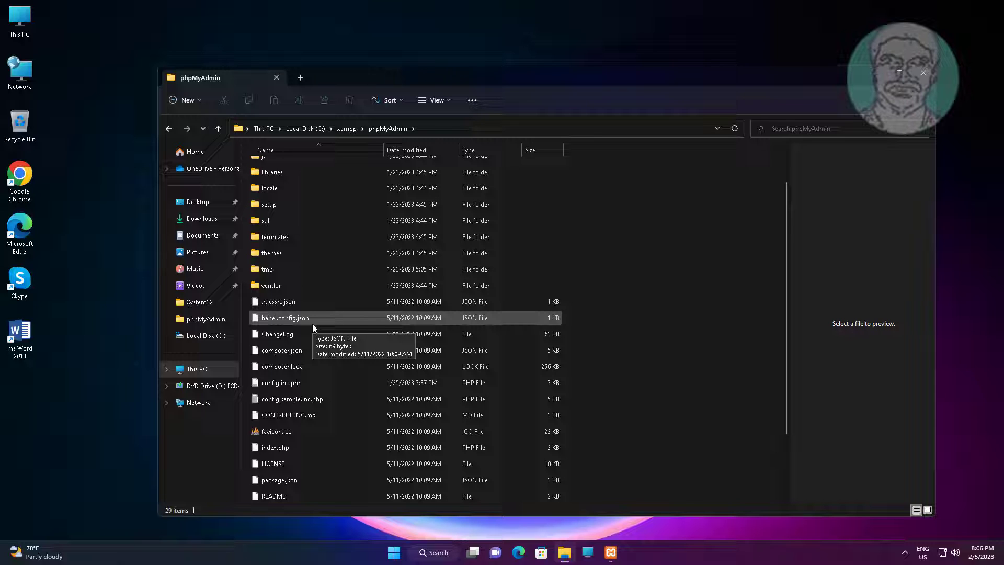
{"action": "mouse_move", "coordinate": [280, 382]}
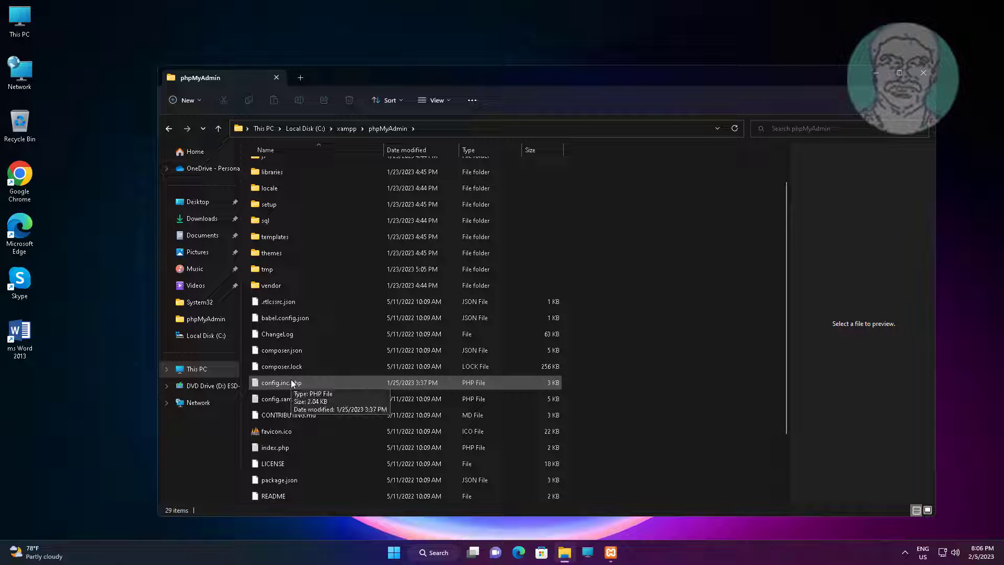
{"action": "left_click", "coordinate": [279, 383]}
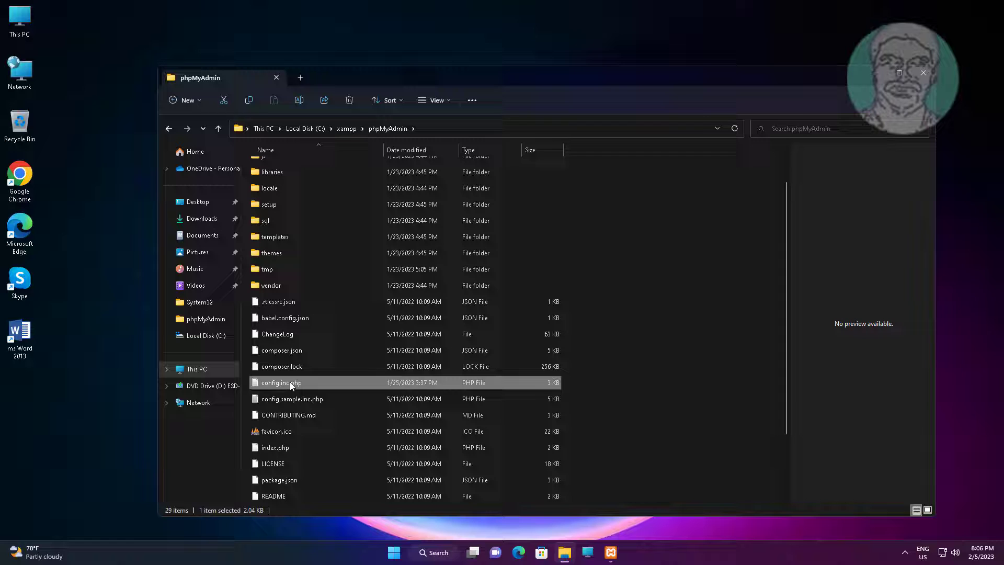
{"action": "right_click", "coordinate": [280, 382]}
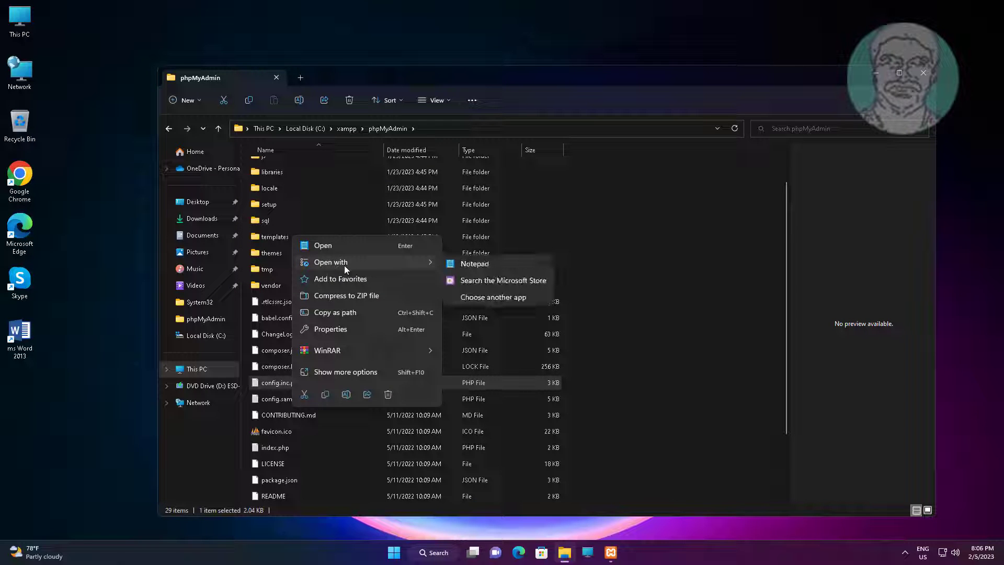
{"action": "left_click", "coordinate": [474, 263]}
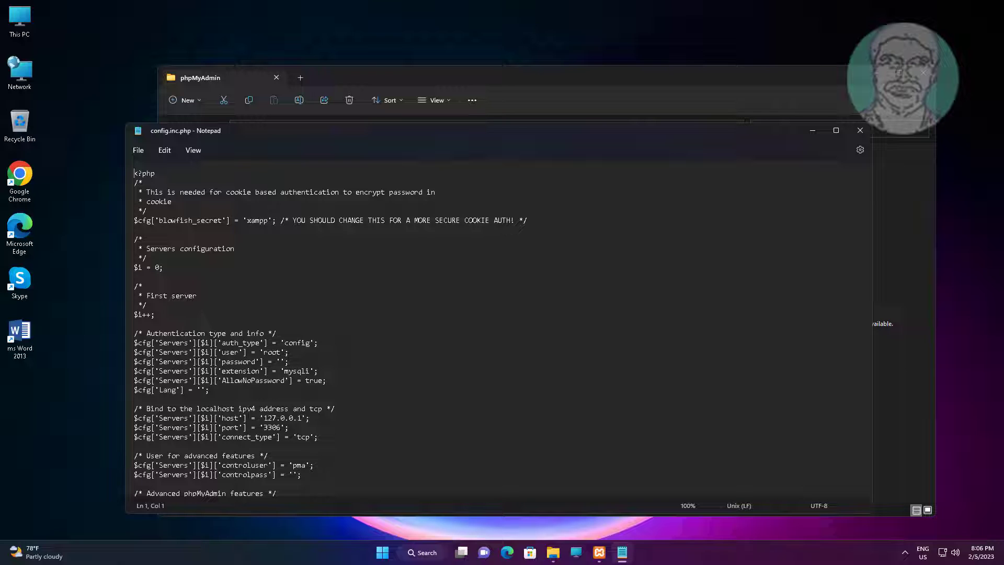
Step: Duplicate the AllowNoPassword line as $cfg['Servers'][$i]['port'] = 4306 in config.inc.php
{"action": "scroll", "scroll_direction": "down", "scroll_amount": 3}
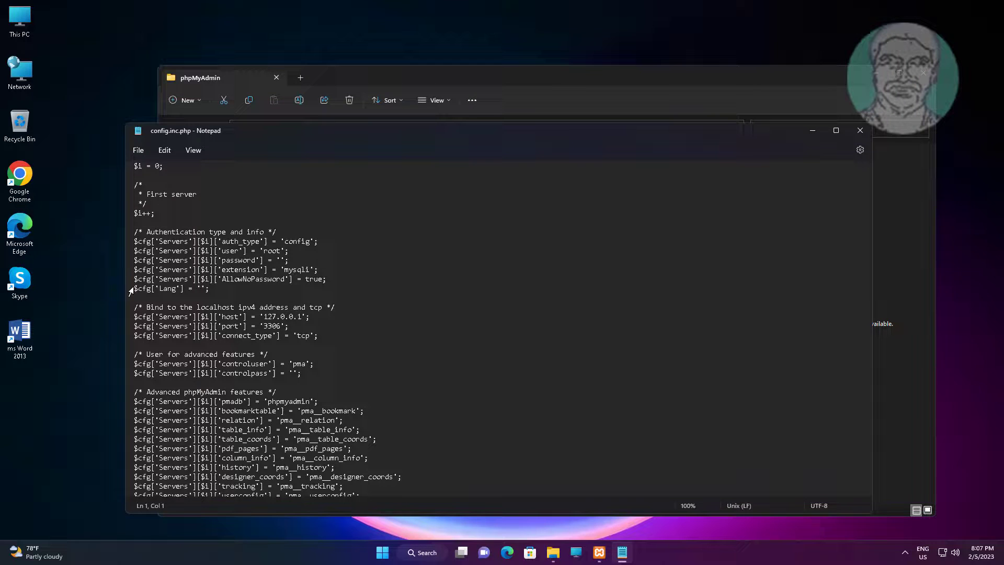
{"action": "triple_click", "coordinate": [211, 279]}
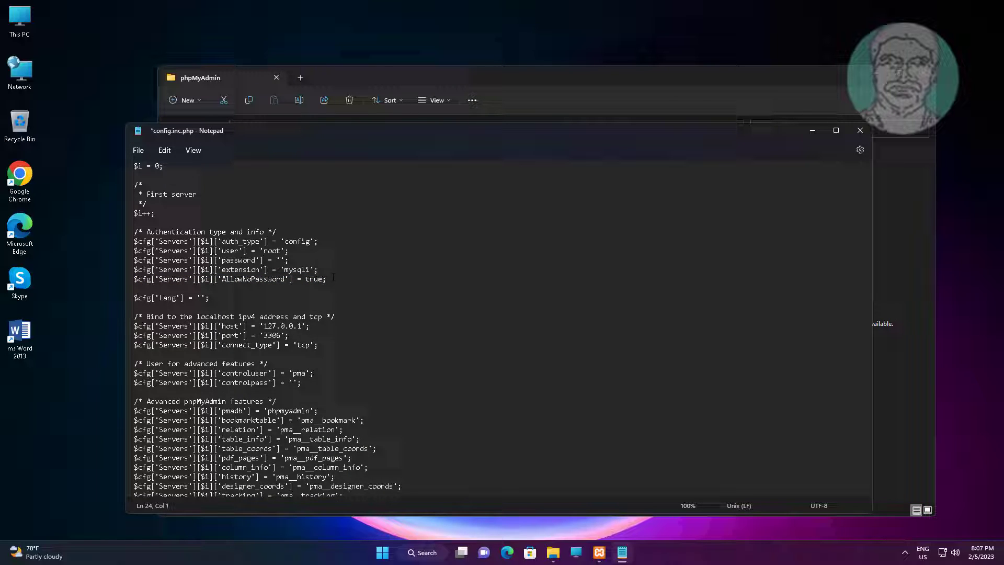
{"action": "type", "text": "$cfg['Servers'][$i]['AllowNoPassword'] = true;"}
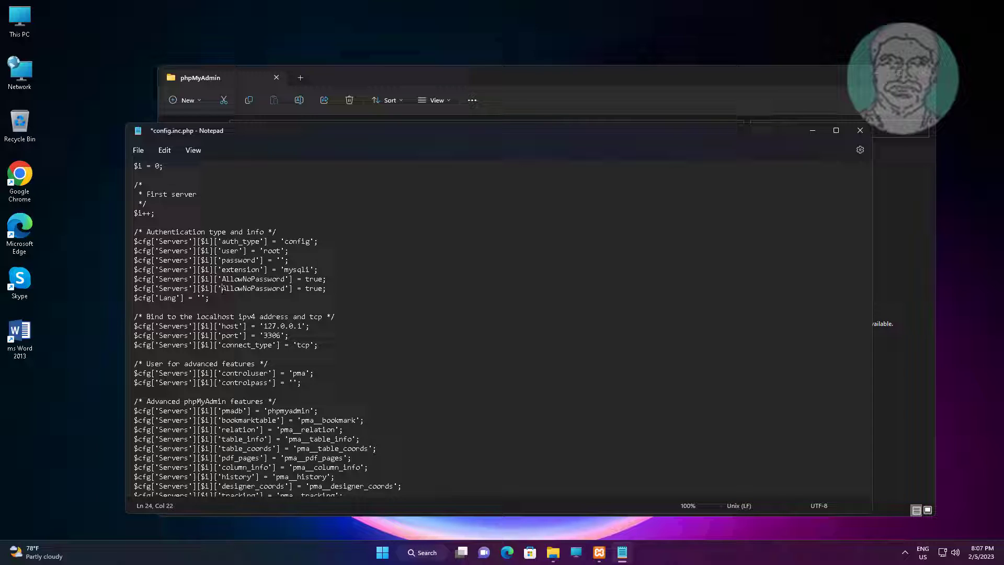
{"action": "double_click", "coordinate": [252, 289]}
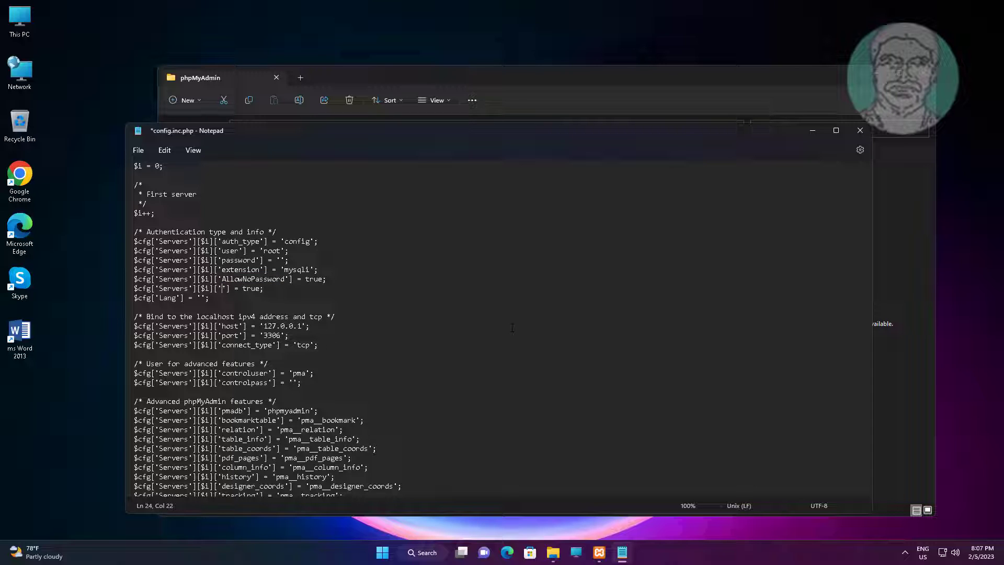
{"action": "type", "text": "port"}
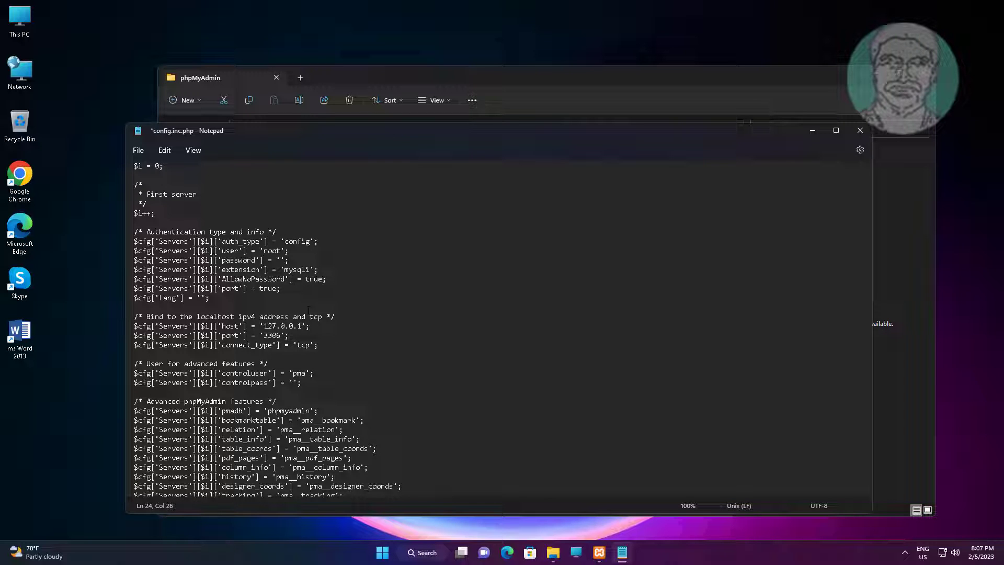
{"action": "double_click", "coordinate": [266, 288]}
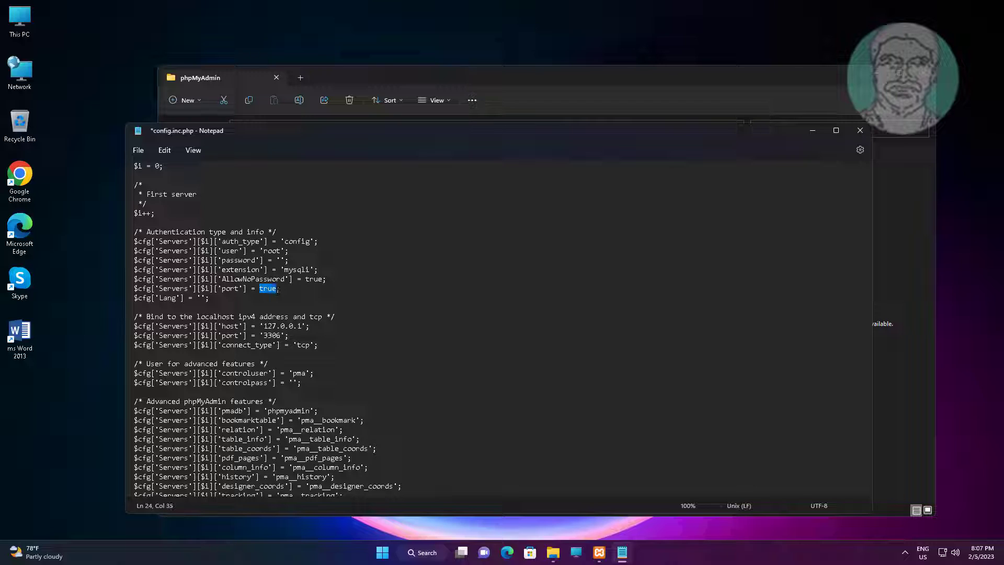
{"action": "type", "text": "43"}
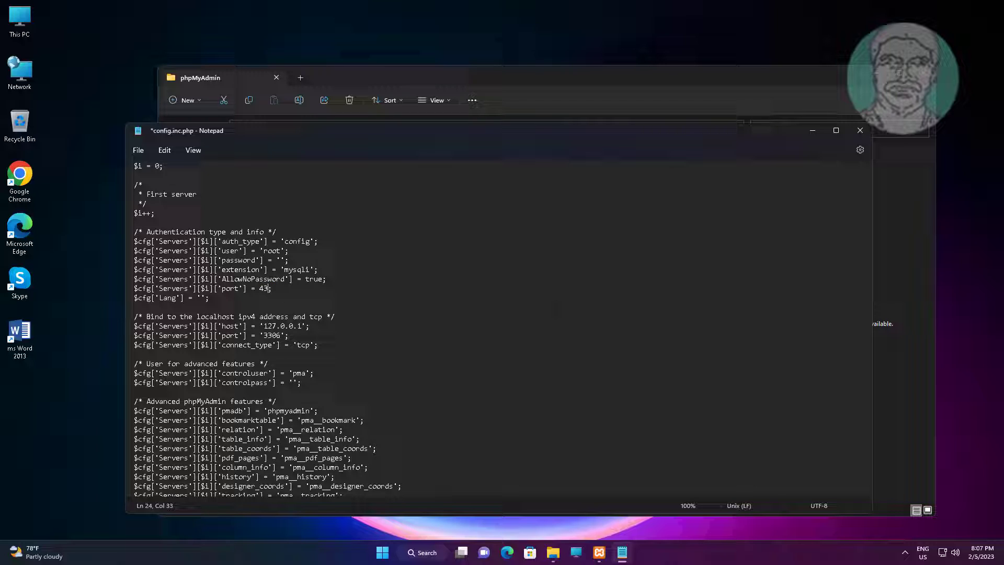
{"action": "type", "text": "06"}
{"action": "left_click", "coordinate": [212, 335]}
{"action": "type", "text": "4"}
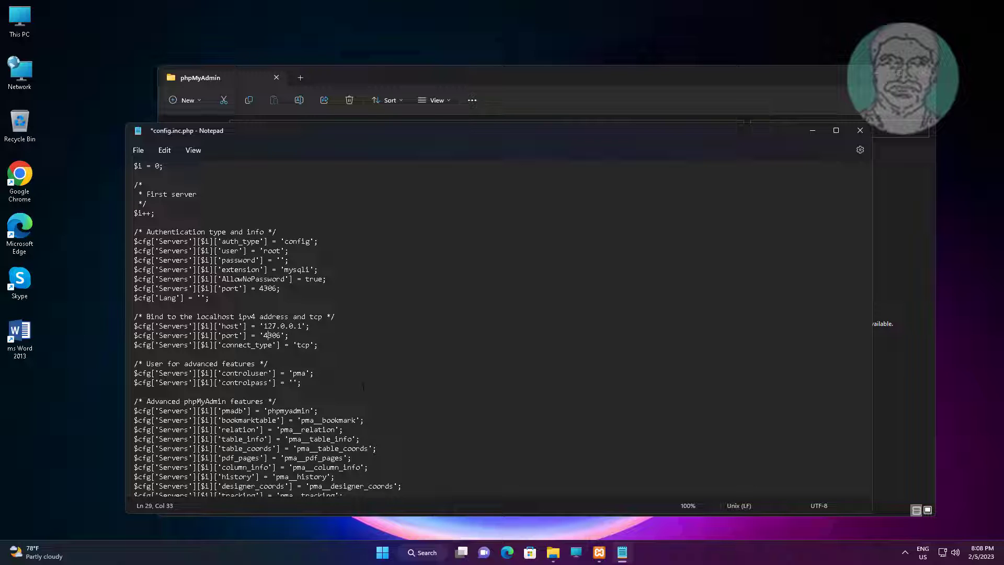
Step: Scroll through config.inc.php and save it with the 4306 port changes
{"action": "scroll", "scroll_direction": "down", "scroll_amount": 3}
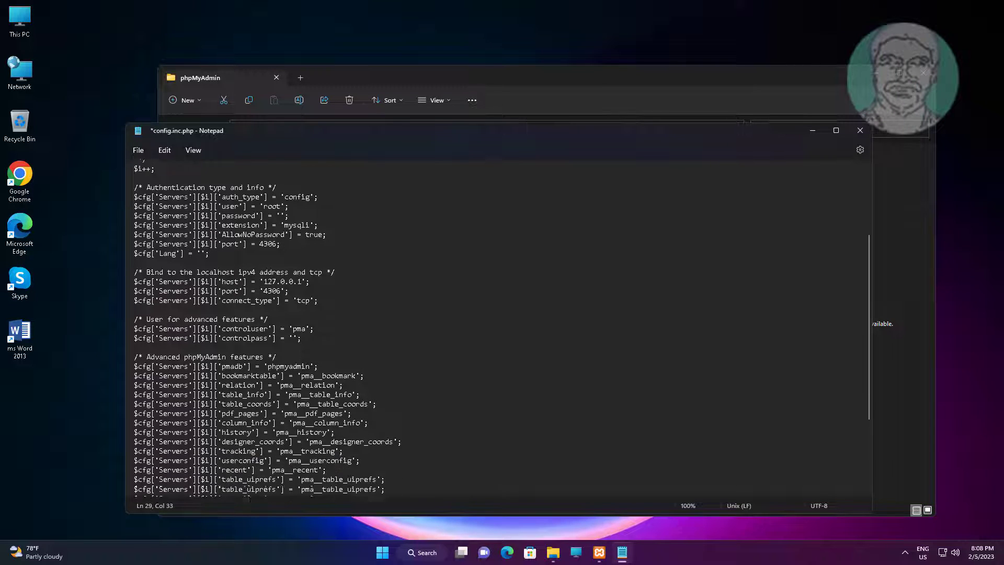
{"action": "scroll", "scroll_direction": "down", "scroll_amount": 3}
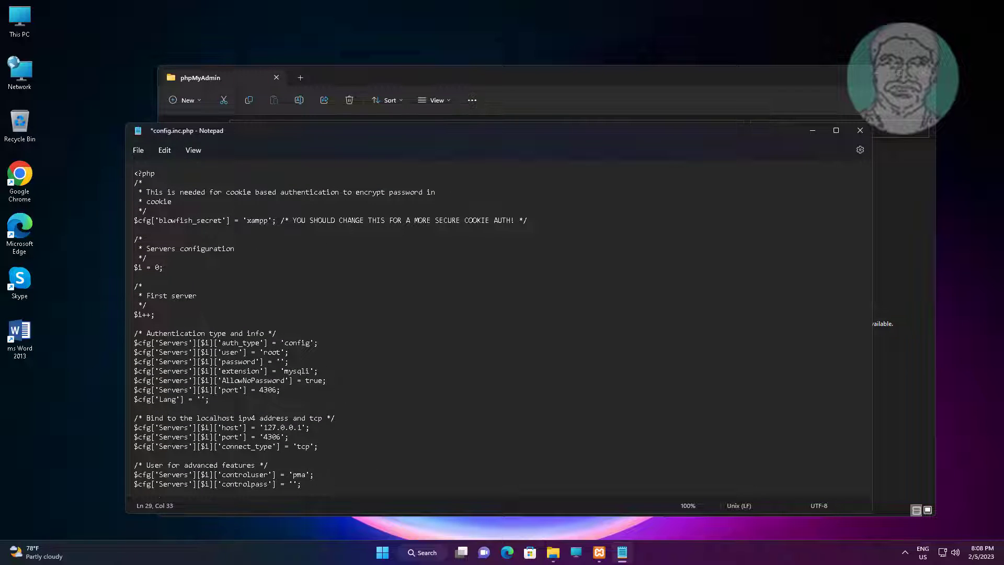
{"action": "key", "text": "ctrl+s"}
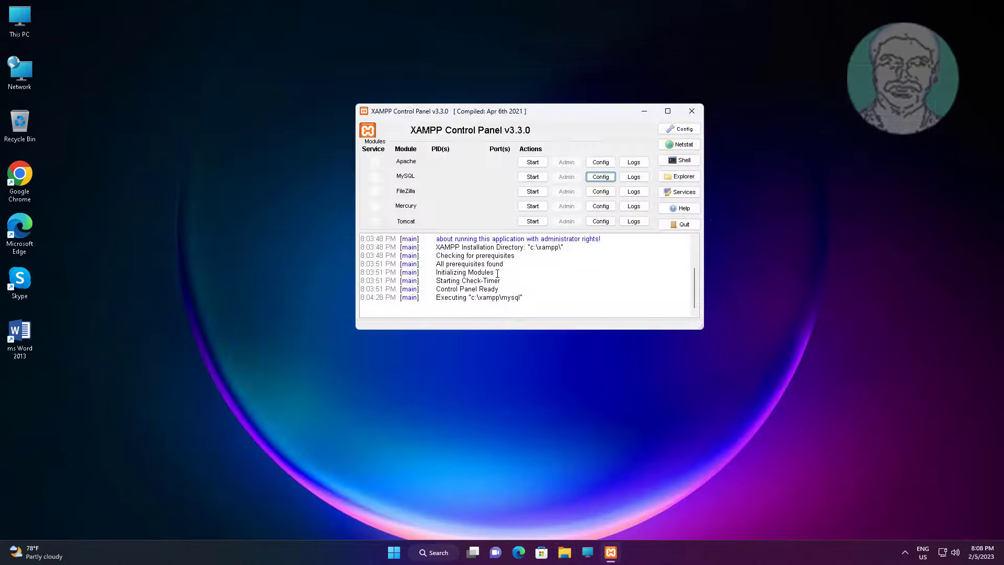
Step: Start Apache and MySQL (port 4306), then open phpMyAdmin via MySQL's Admin button
{"action": "left_click", "coordinate": [533, 162]}
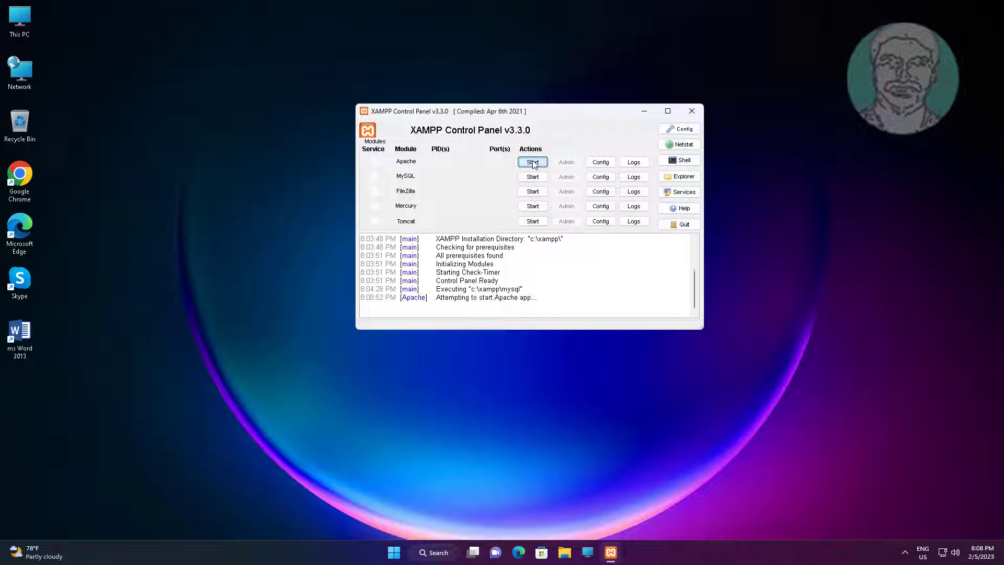
{"action": "left_click", "coordinate": [532, 162]}
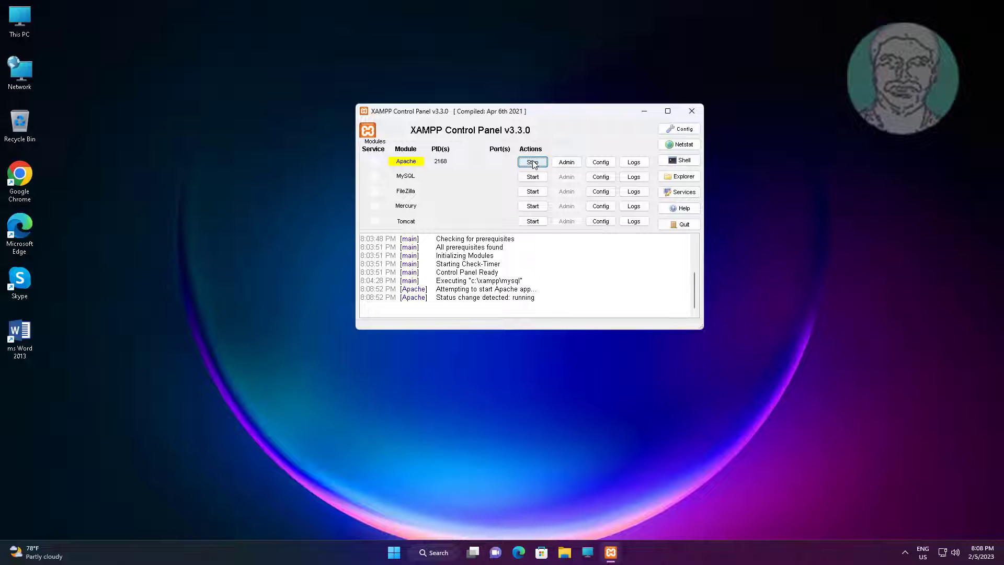
{"action": "left_click", "coordinate": [532, 161]}
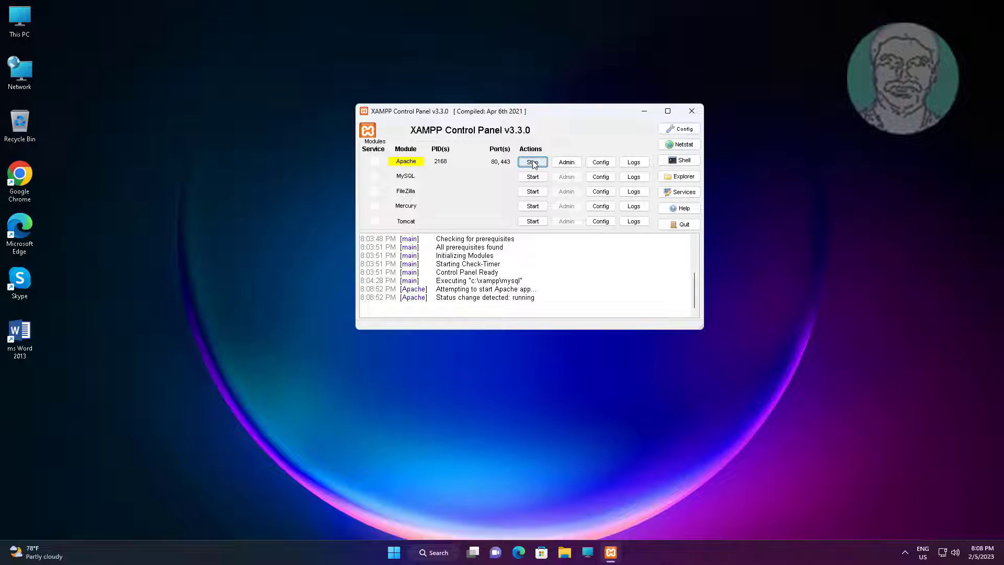
{"action": "left_click", "coordinate": [532, 161]}
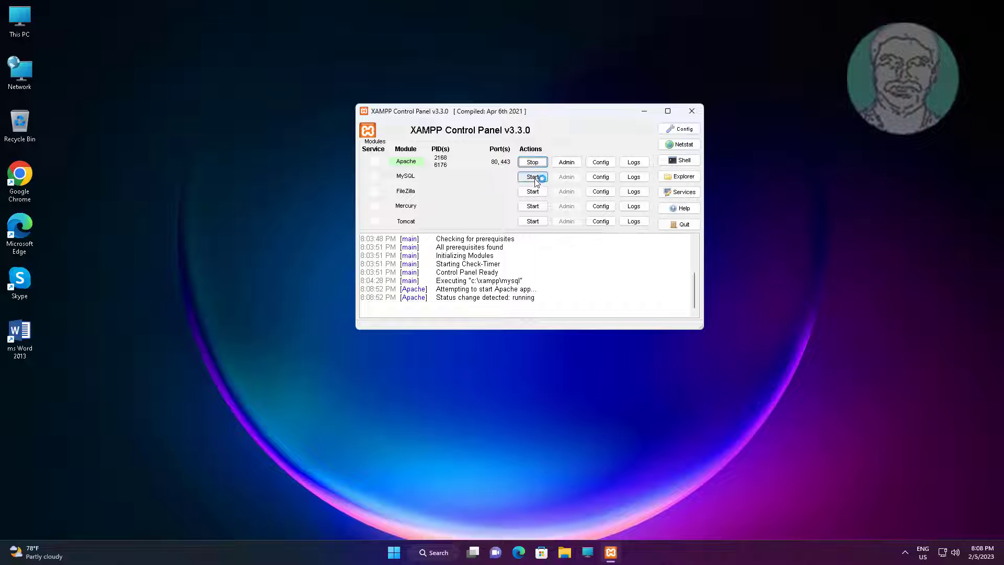
{"action": "left_click", "coordinate": [532, 176]}
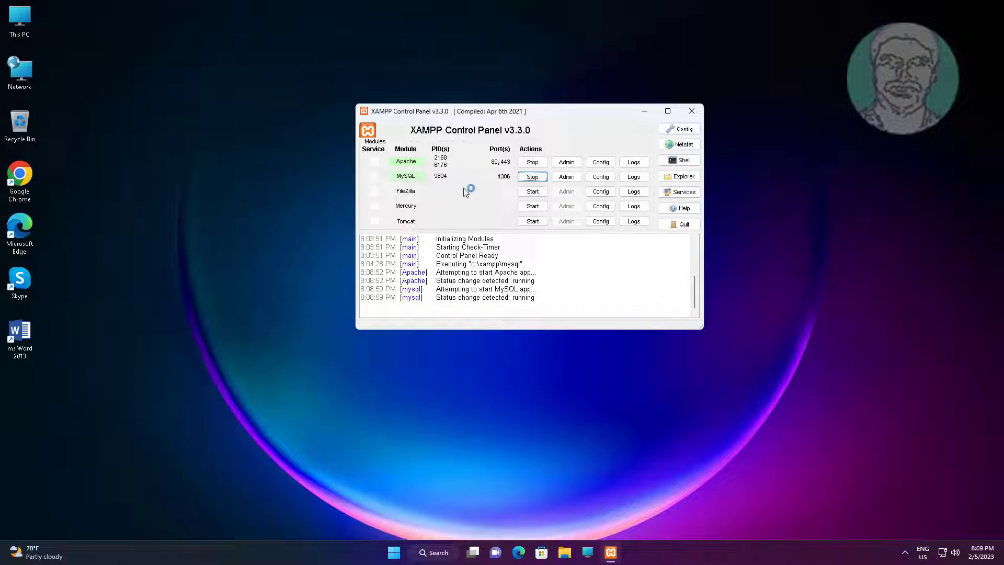
{"action": "mouse_move", "coordinate": [462, 176]}
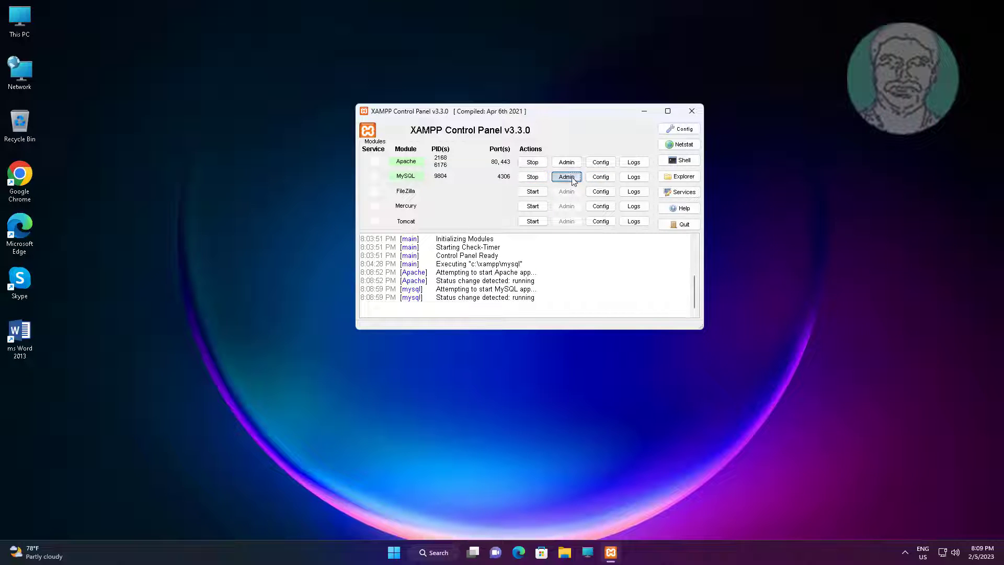
{"action": "left_click", "coordinate": [565, 176]}
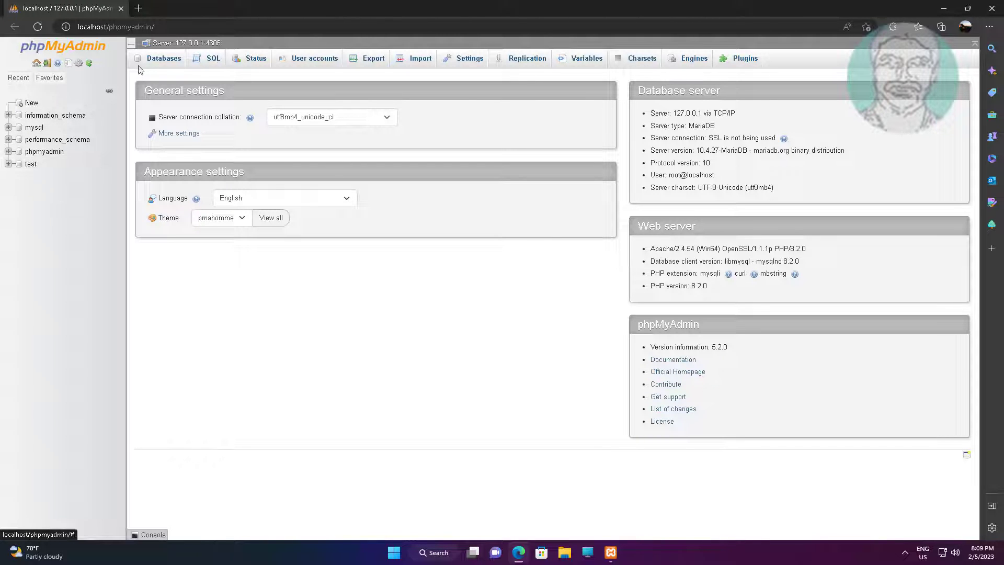
Step: Go to the Databases overview and open the empty 'test' database
{"action": "left_click", "coordinate": [163, 58]}
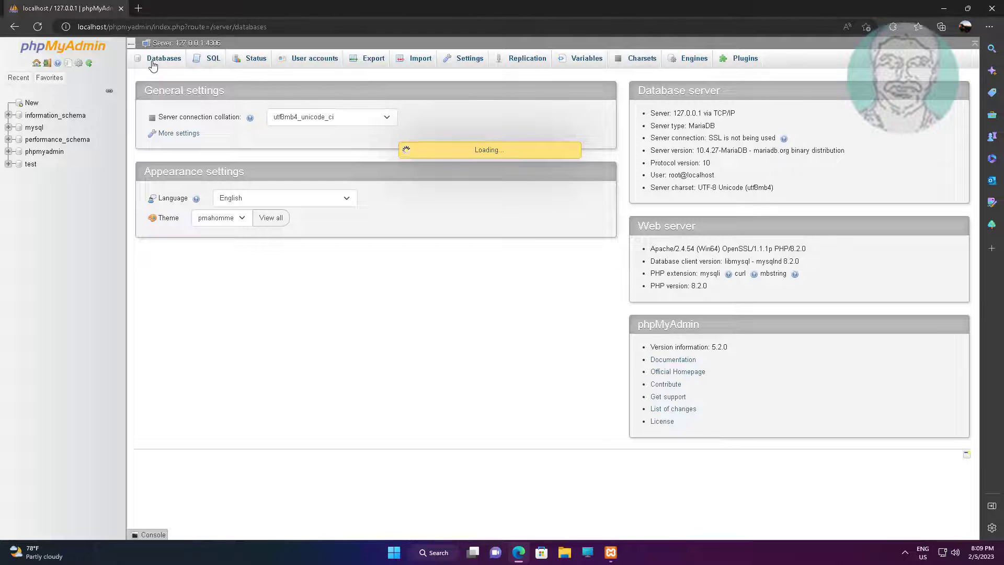
{"action": "left_click", "coordinate": [163, 58]}
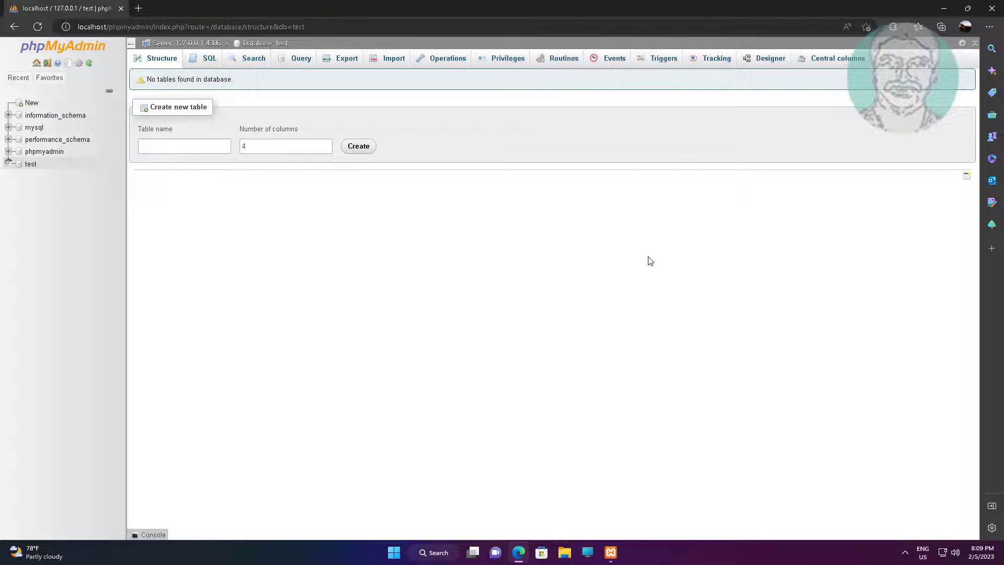
{"action": "mouse_move", "coordinate": [864, 161]}
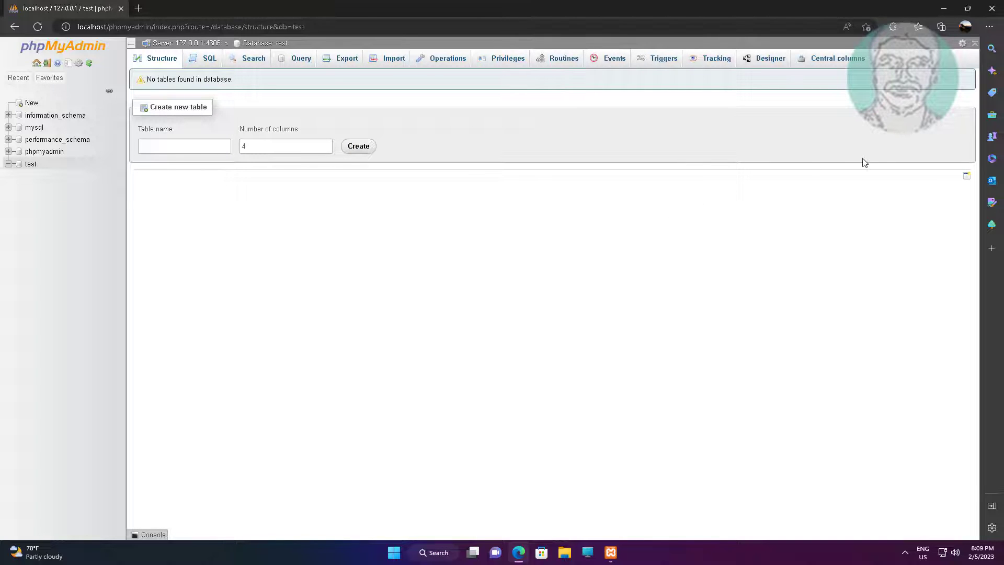